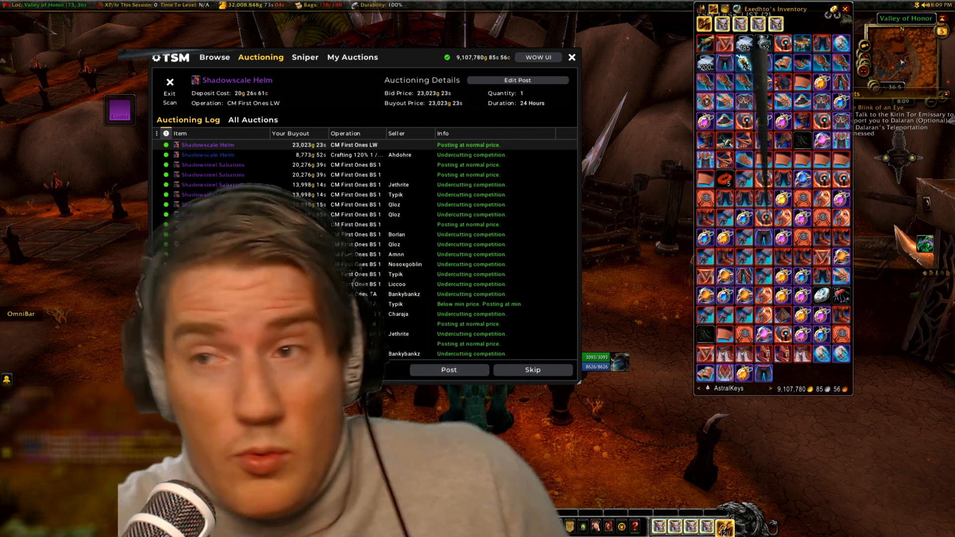
mouse_move(212, 165)
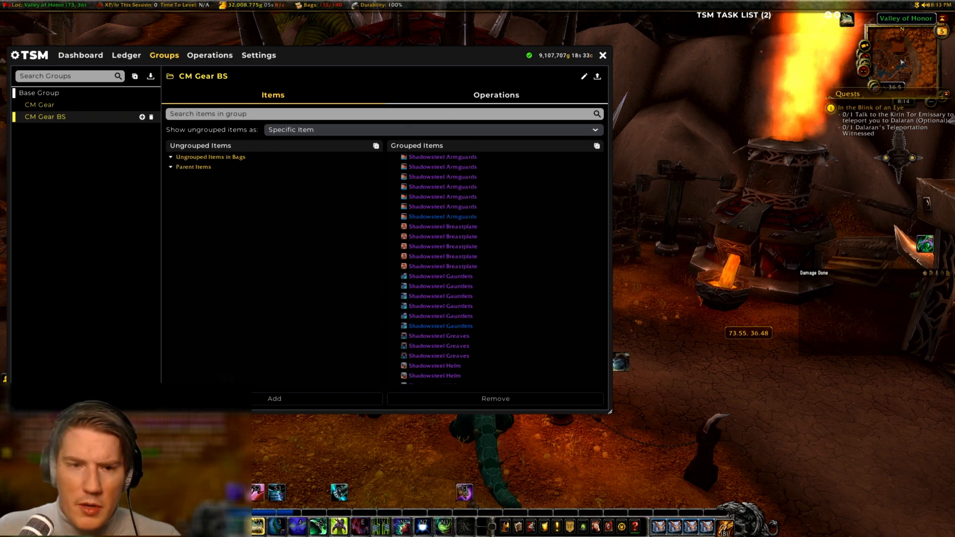
mouse_move(442, 166)
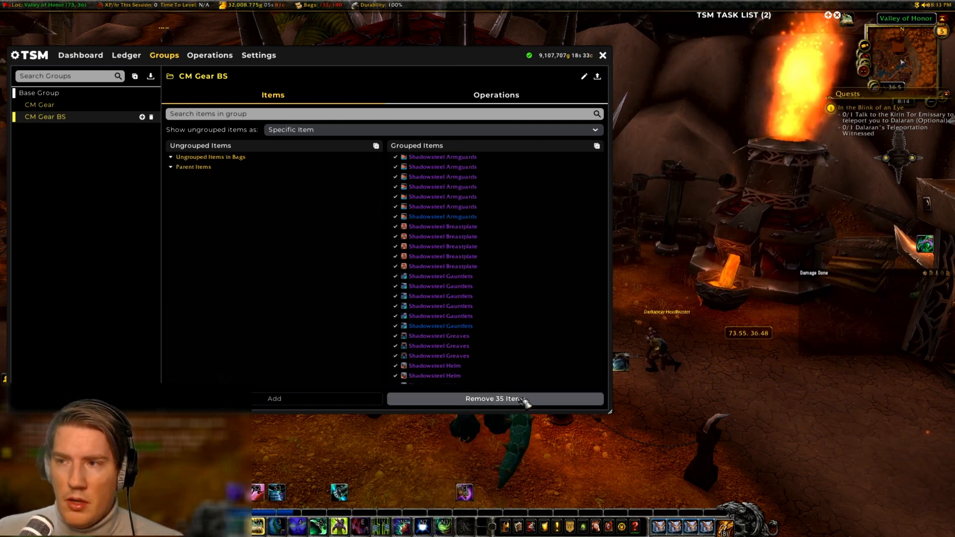
Step: Remove all 35 items from CM Gear BS and add the Shadowsteel items by item level
click(495, 398)
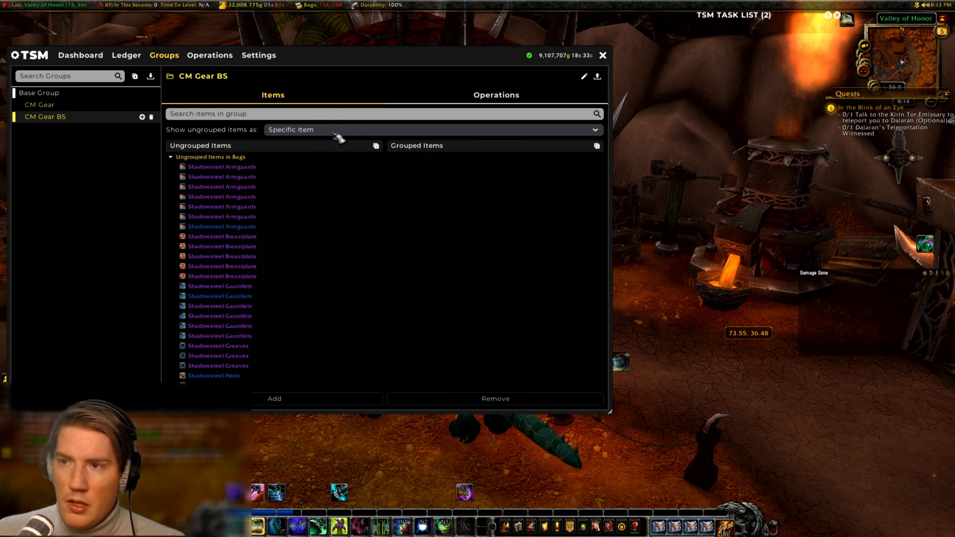
click(432, 129)
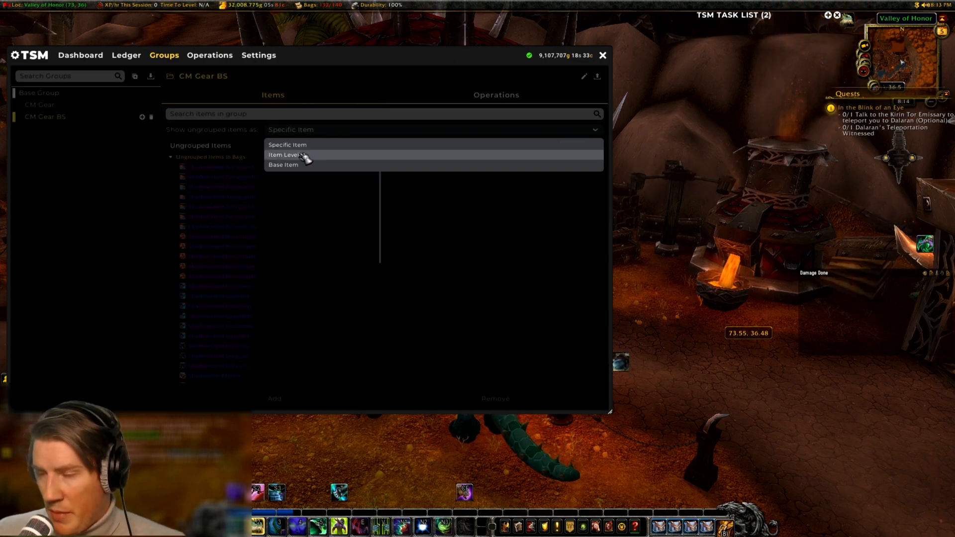
click(283, 154)
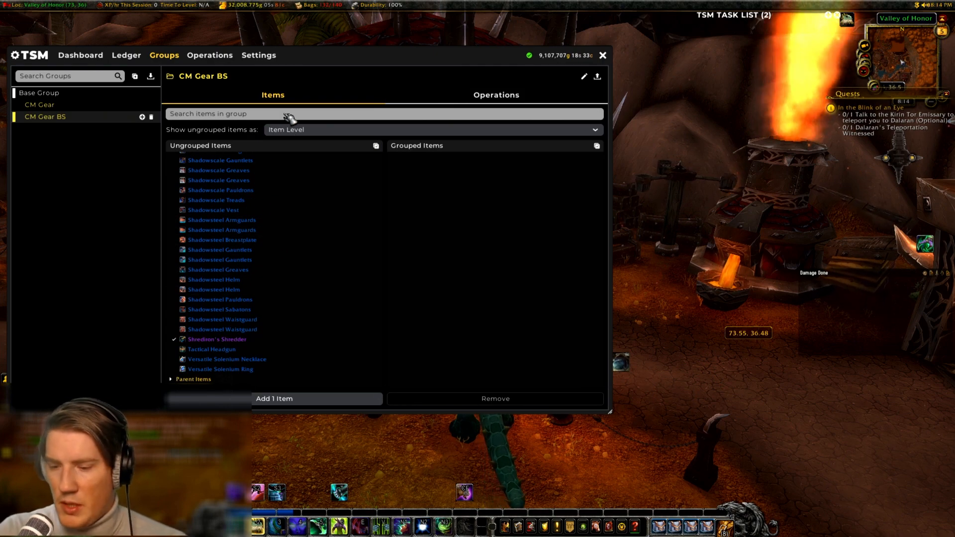
text(shadowsteel)
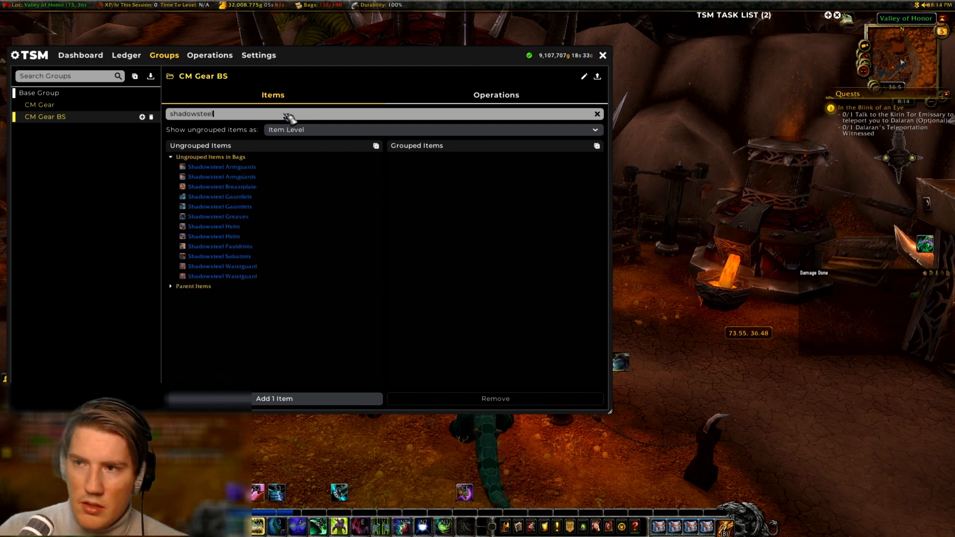
click(222, 177)
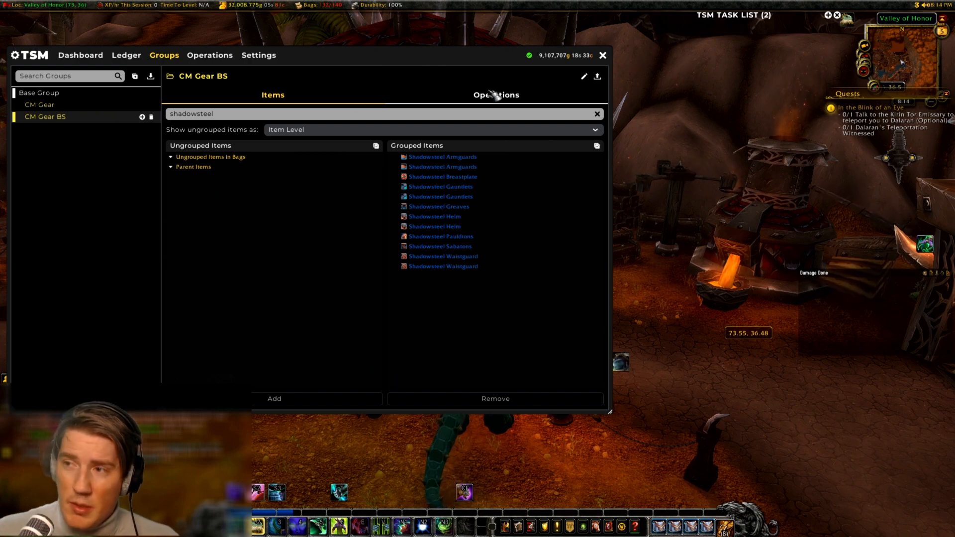
Step: Enable Override Parent Operations for auctioning and open the CM First Ones BS 1 operation
click(496, 94)
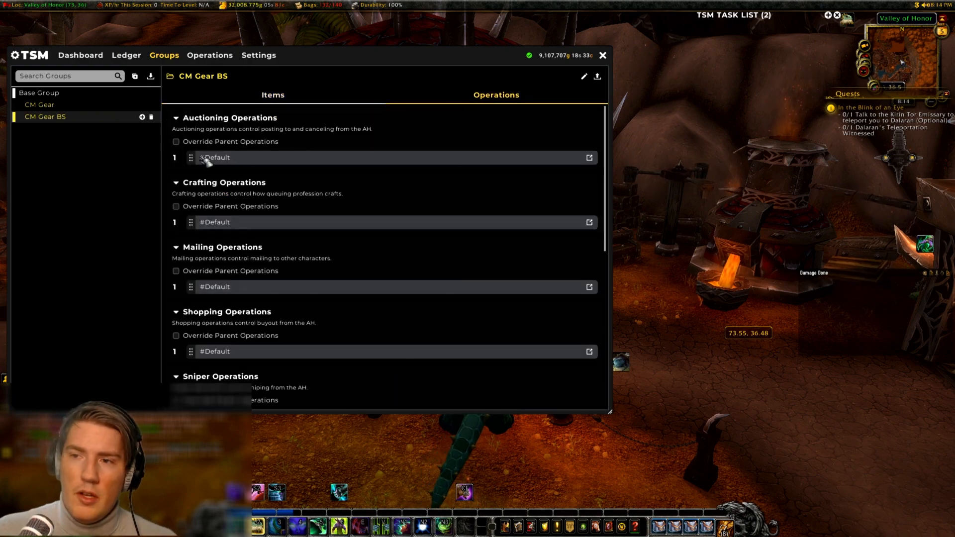
click(176, 141)
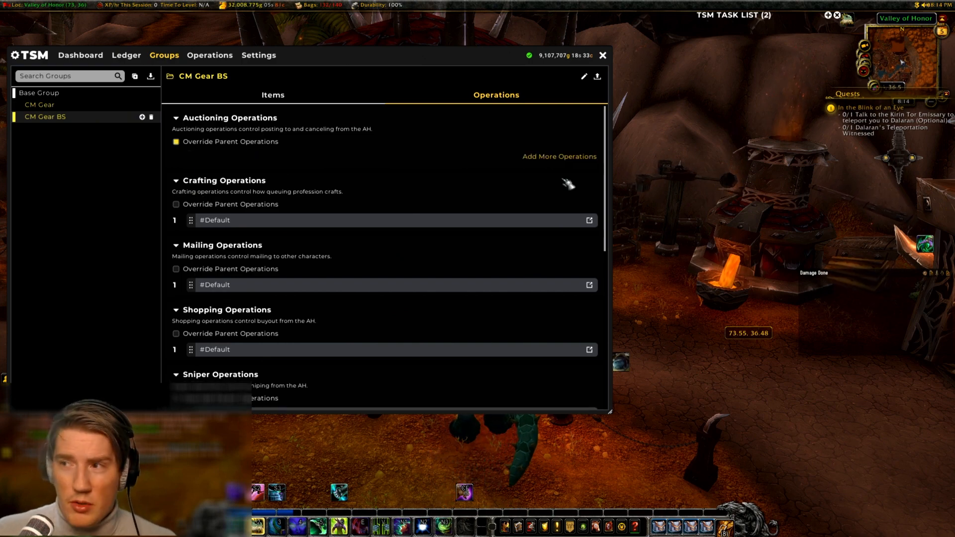
click(558, 156)
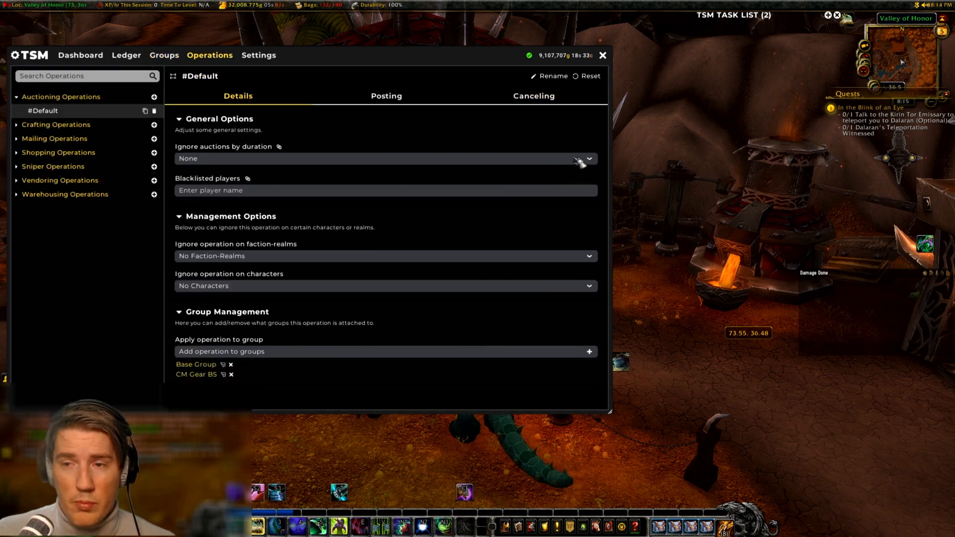
Step: View the CM First Ones BS 1 Posting settings and edit the post cap
click(386, 96)
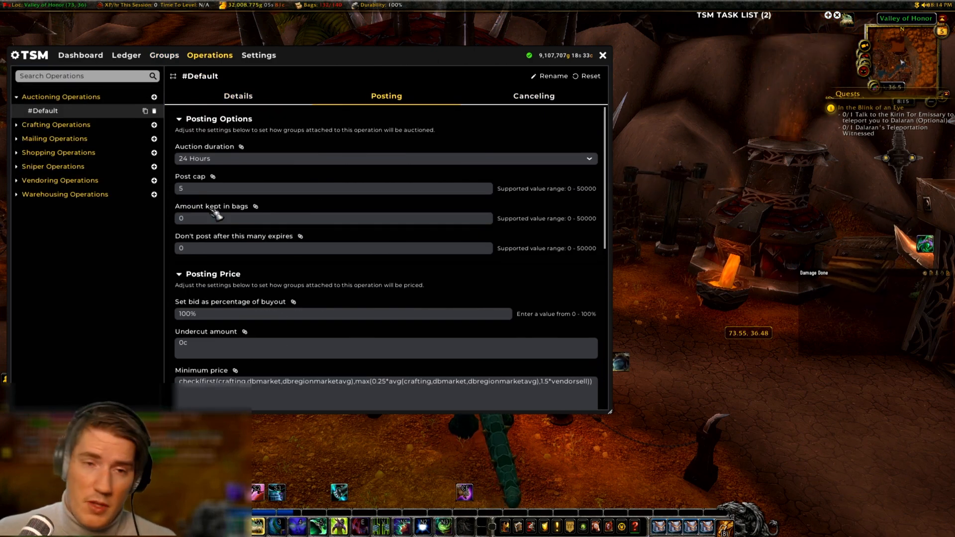
click(333, 187)
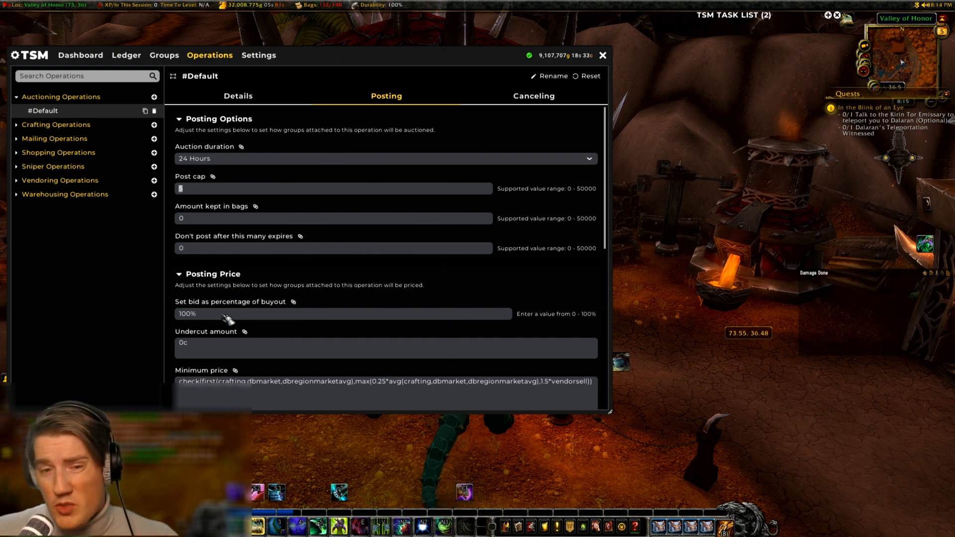
click(601, 55)
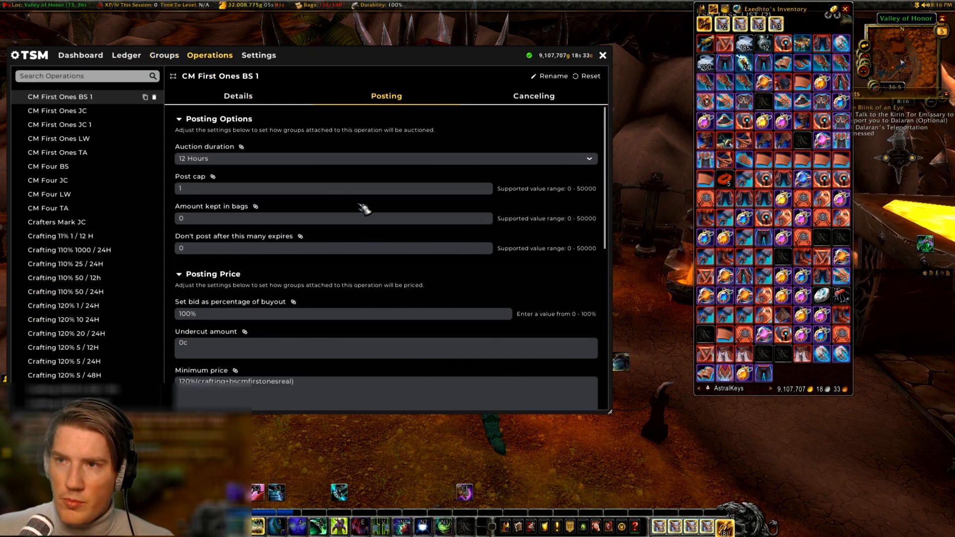
Step: Scroll to Normal price and start editing the 250% crafting-cost formula
scroll(down, 3)
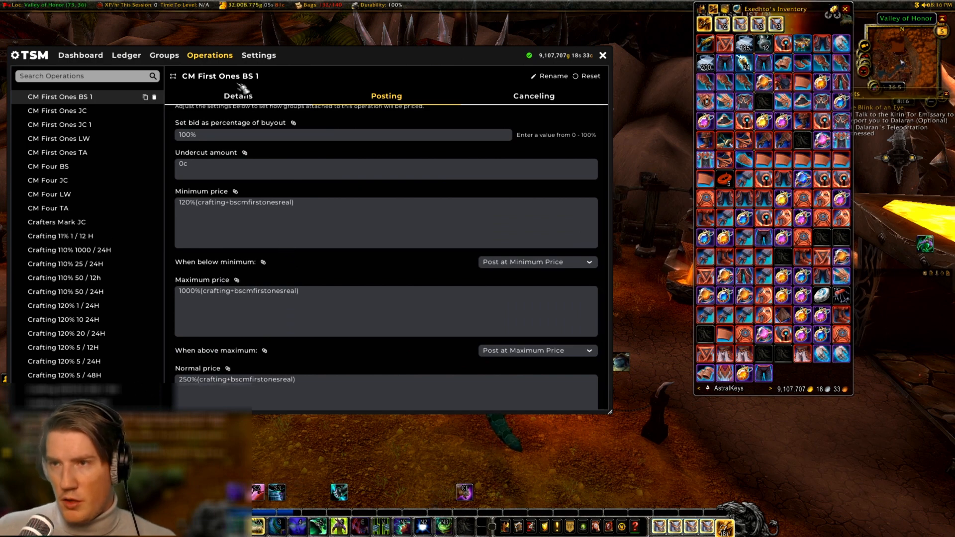
scroll(down, 3)
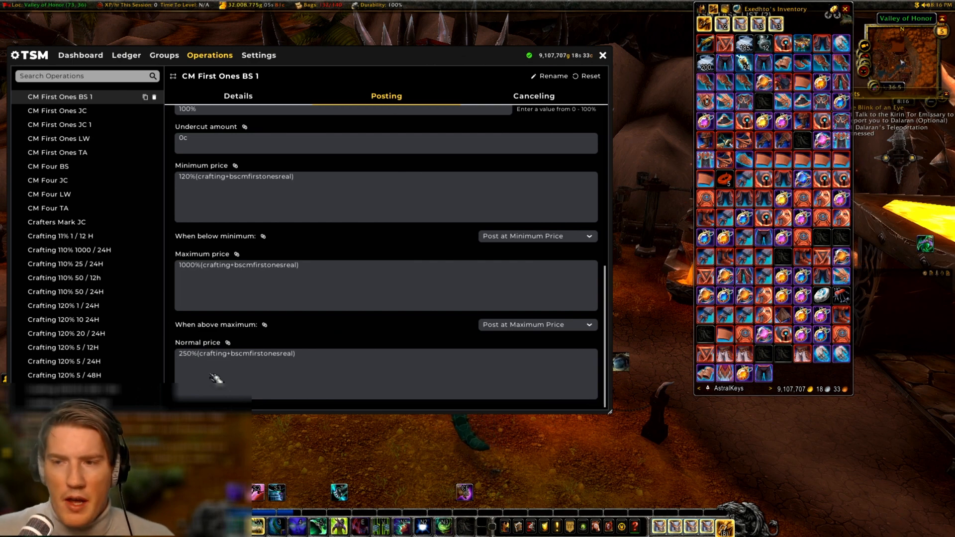
click(63, 348)
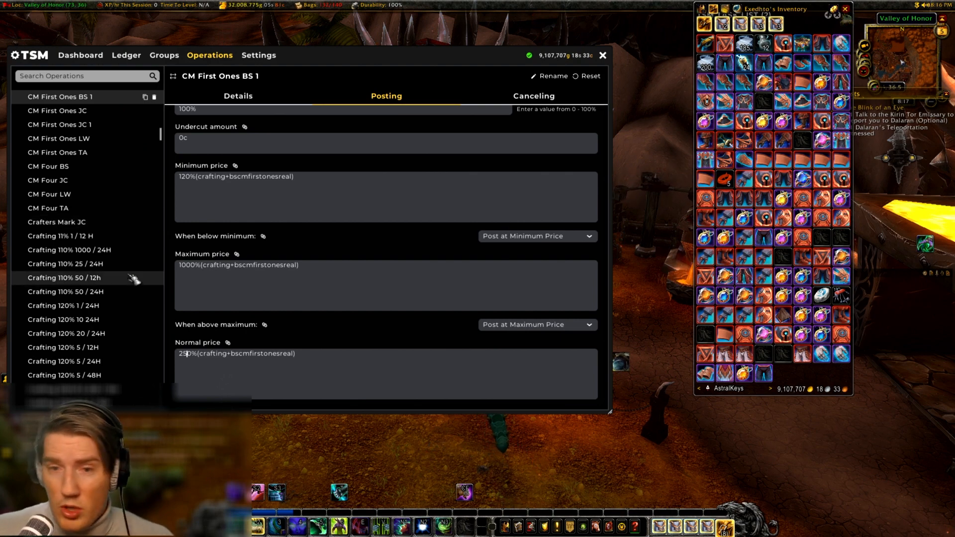
mouse_move(126, 263)
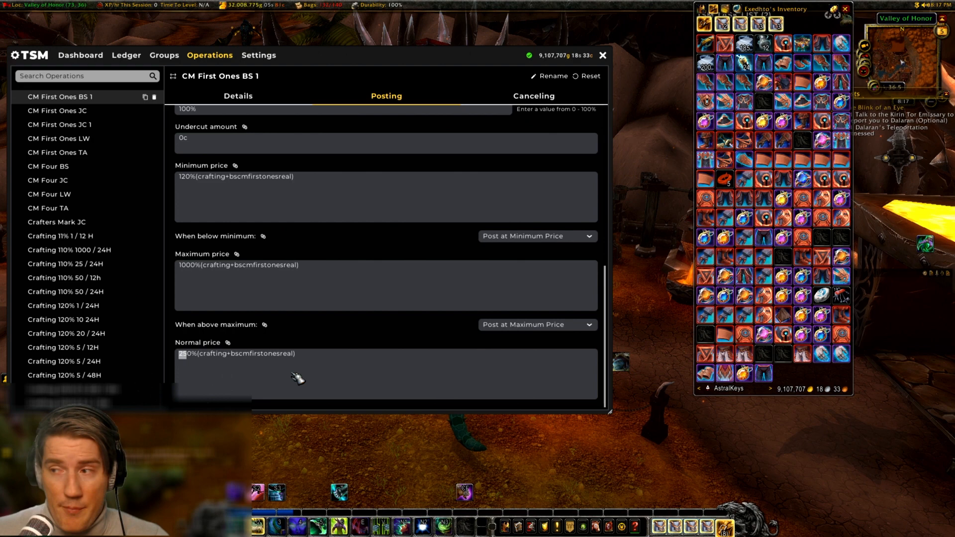
Step: Finish the normal price edit, close the operation window, and open the 17-mail TSM inbox
click(68, 250)
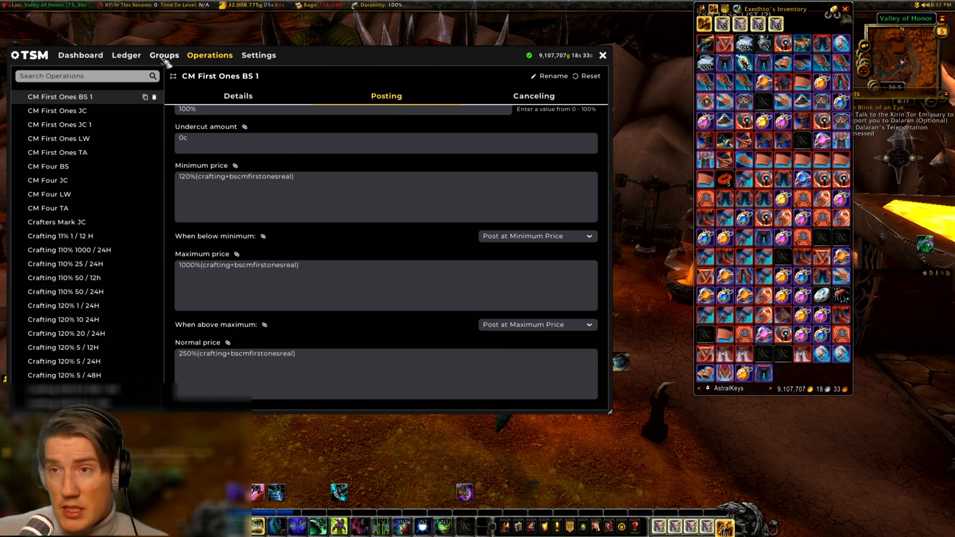
click(164, 54)
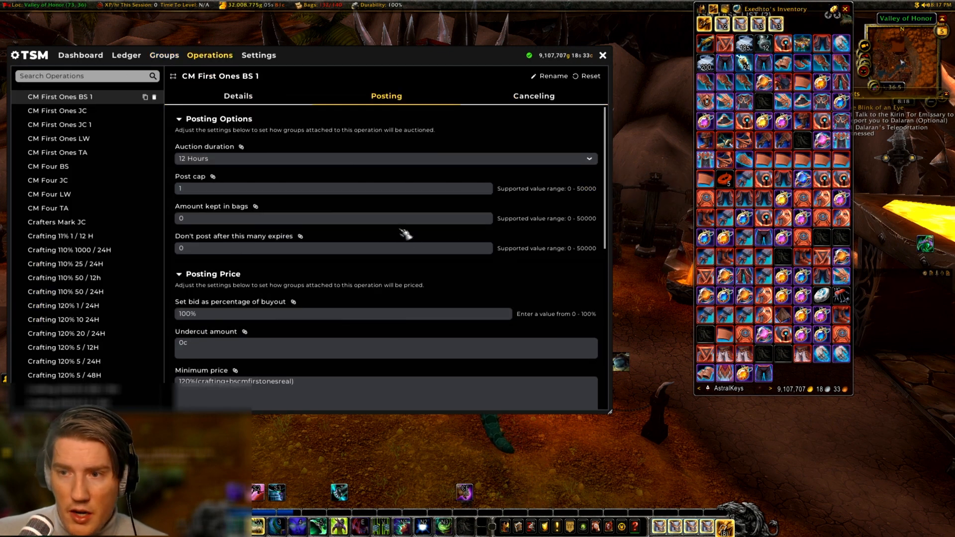
scroll(down, 3)
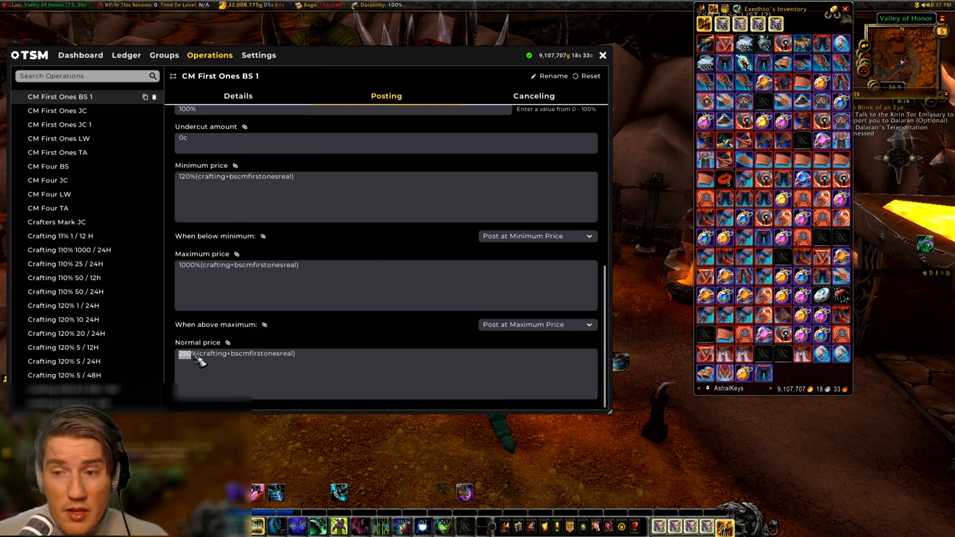
mouse_move(240, 369)
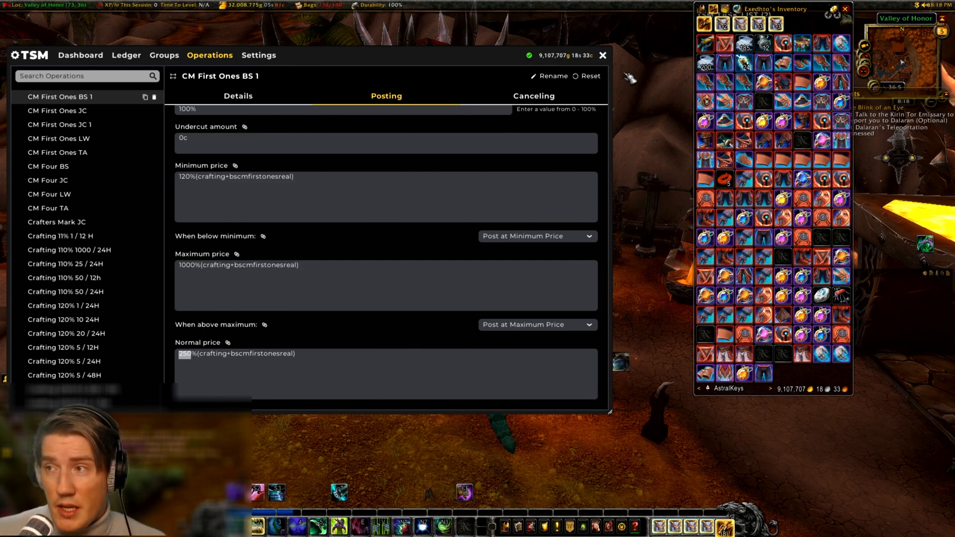
click(602, 55)
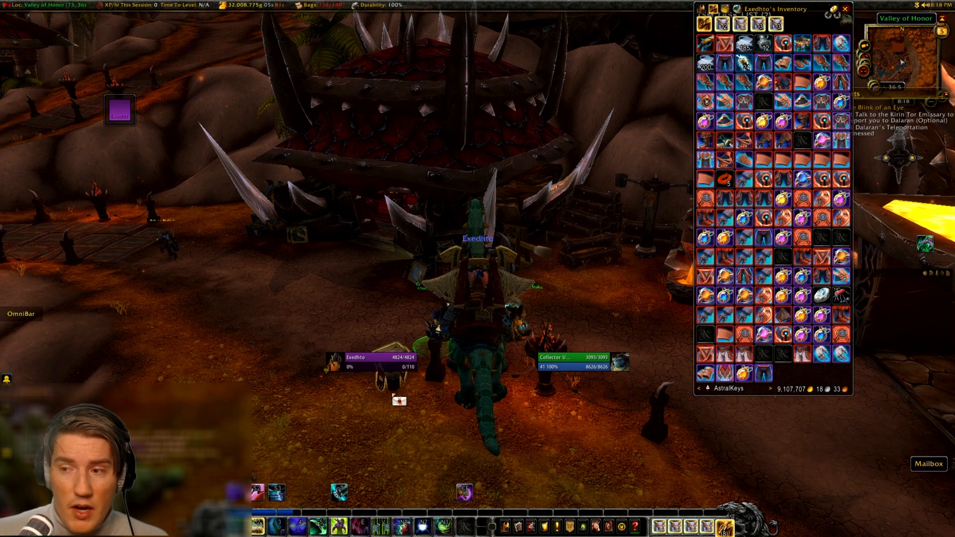
click(929, 464)
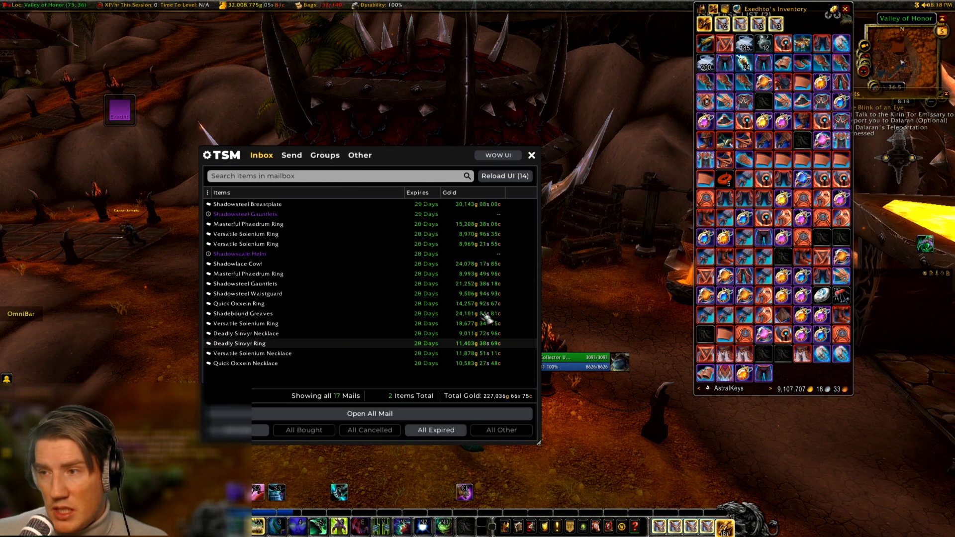